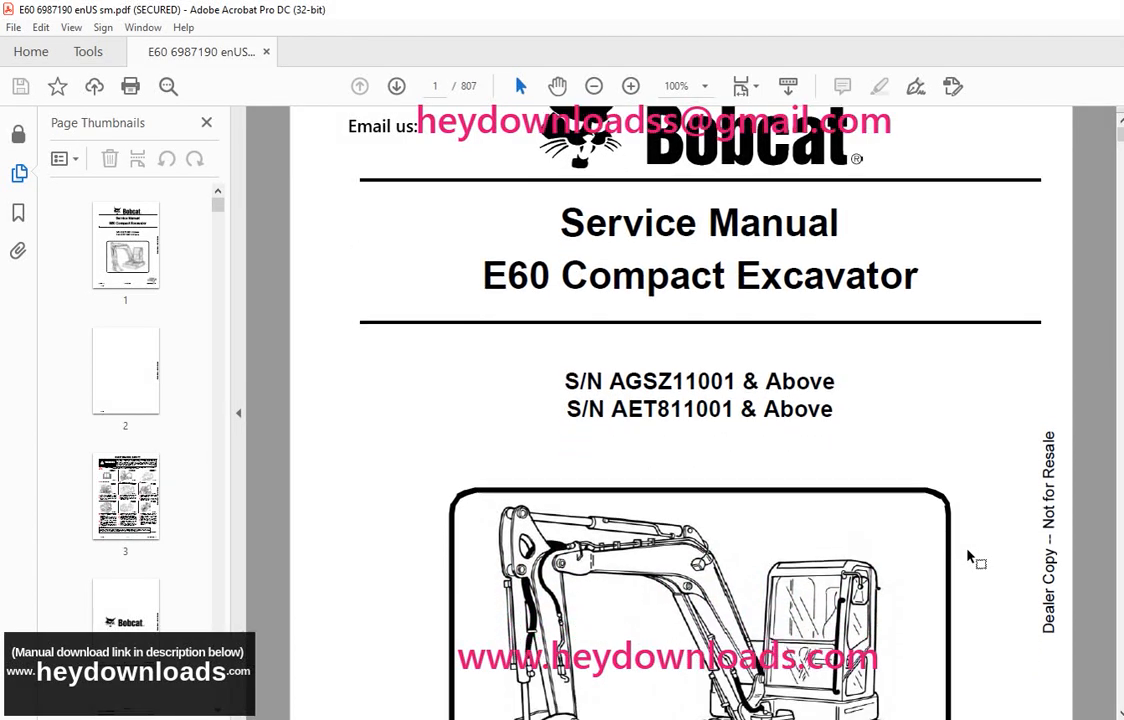
pyautogui.scroll(-3)
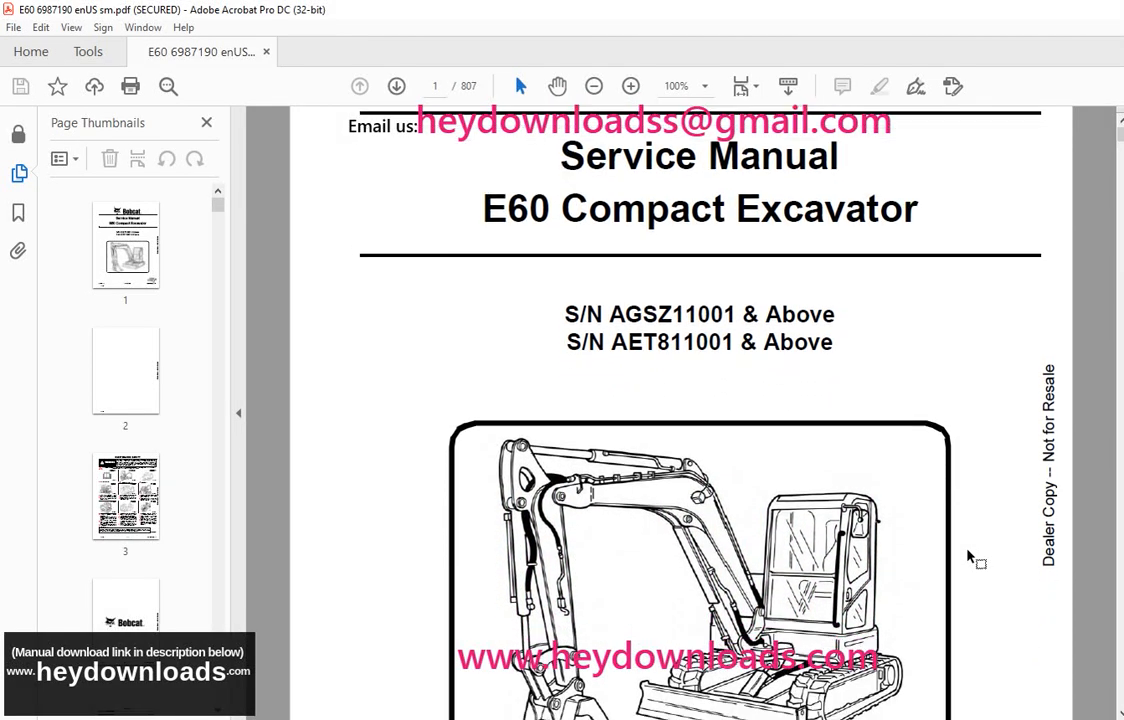
pyautogui.scroll(-3)
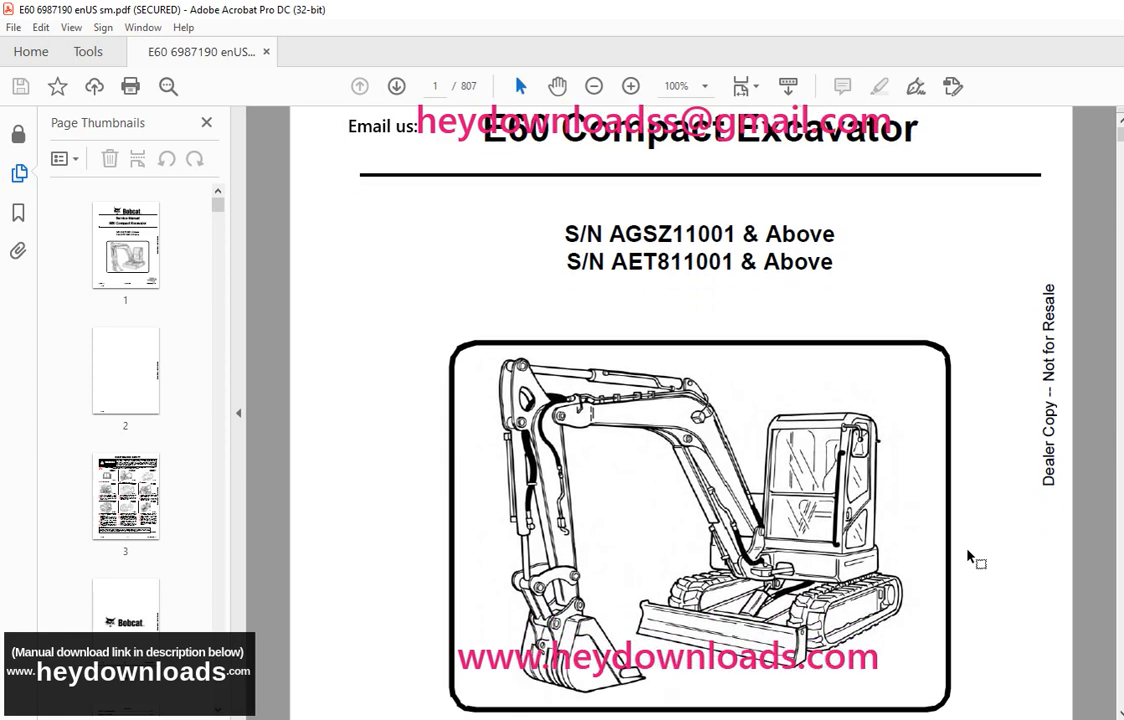
pyautogui.scroll(-3)
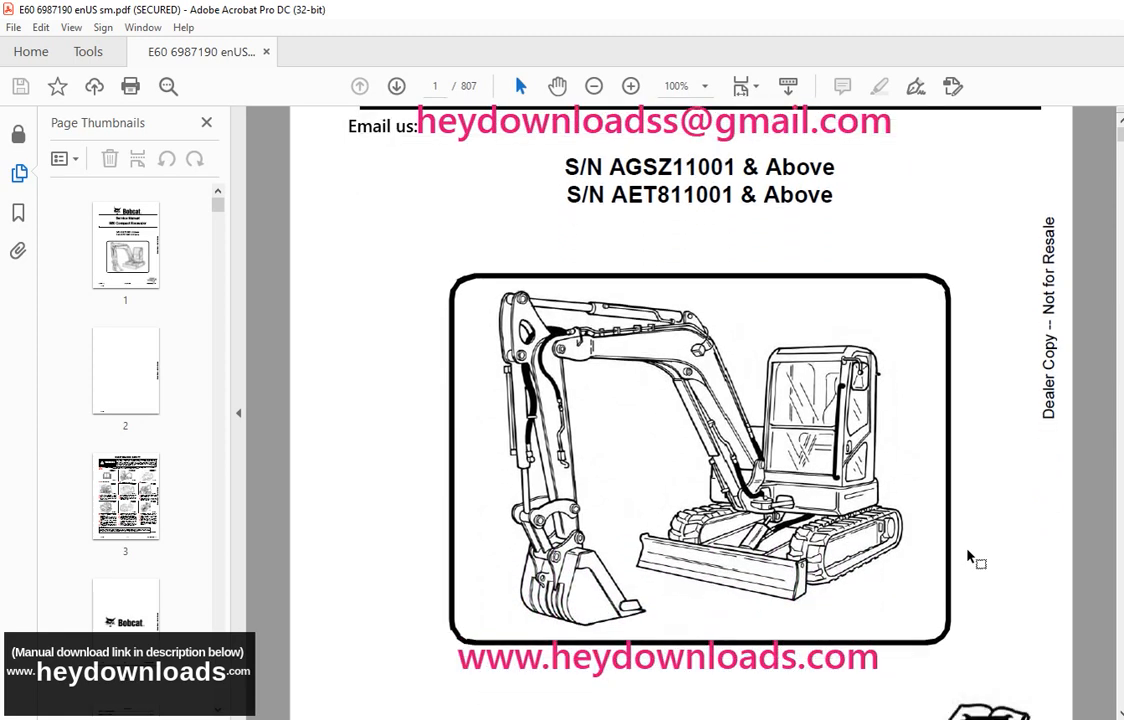
pyautogui.scroll(-3)
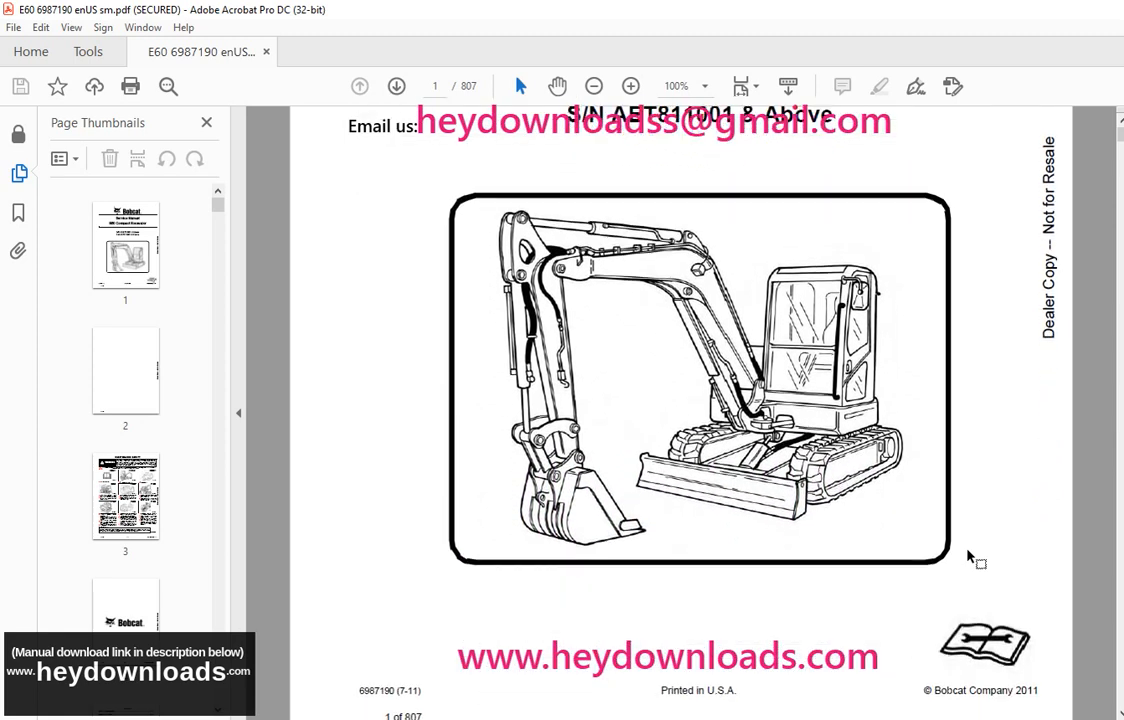
pyautogui.scroll(-3)
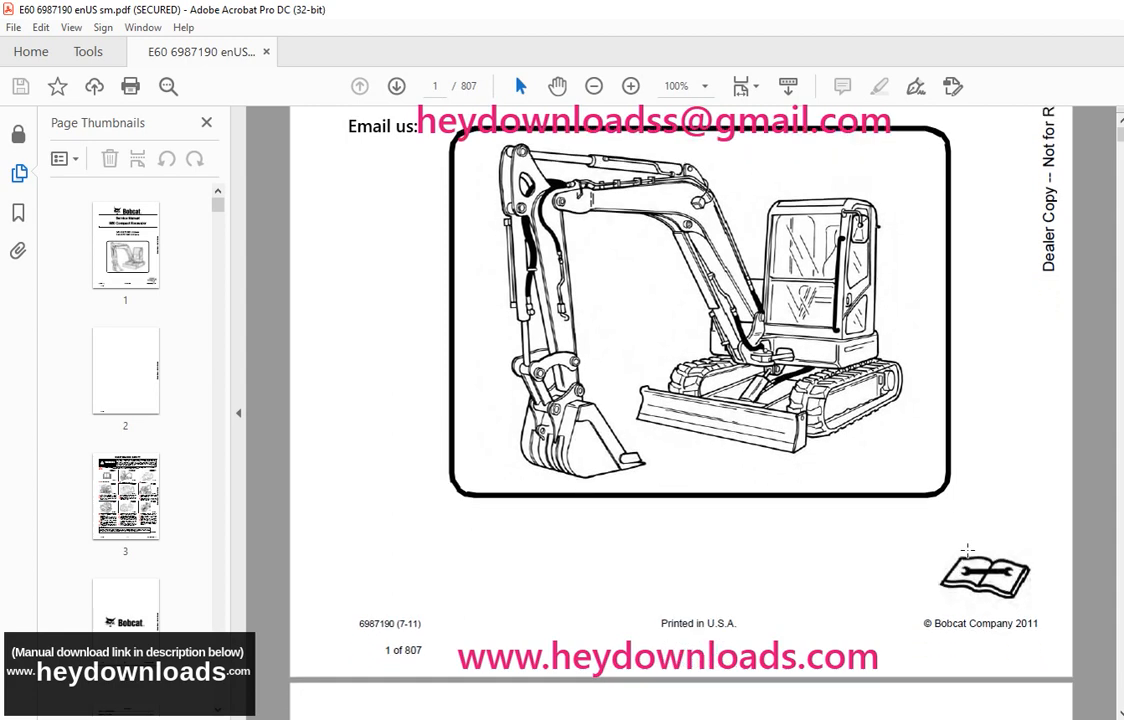
pyautogui.scroll(-3)
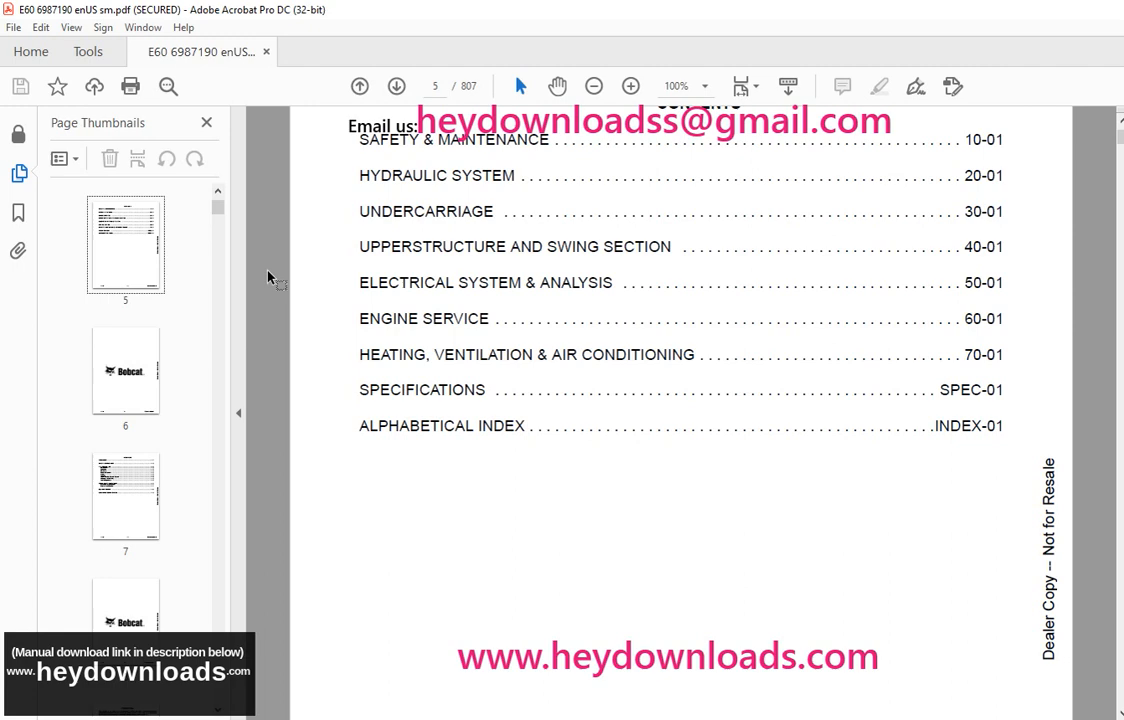
pyautogui.scroll(-3)
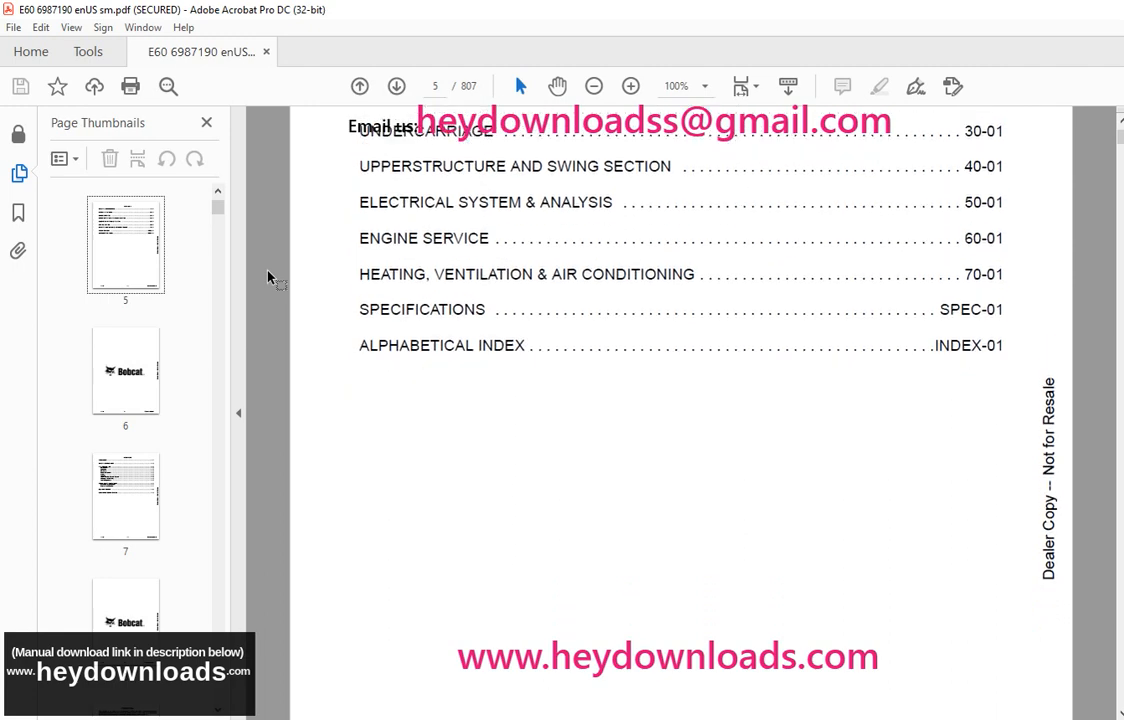
pyautogui.scroll(-3)
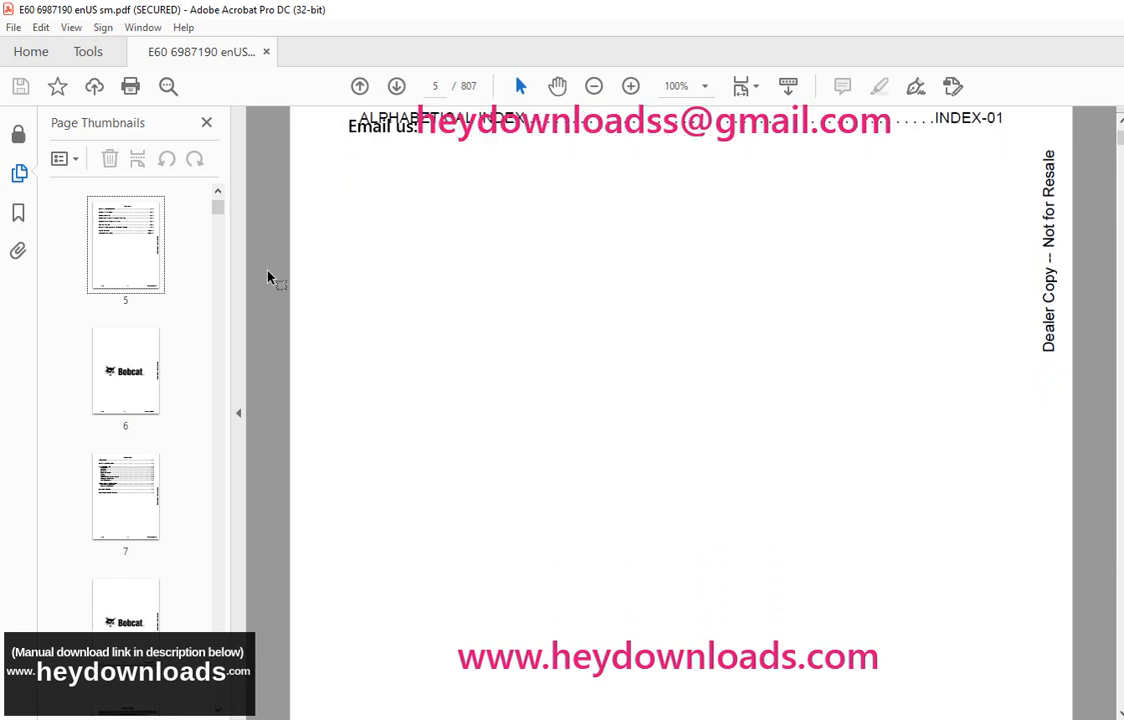
pyautogui.scroll(-3)
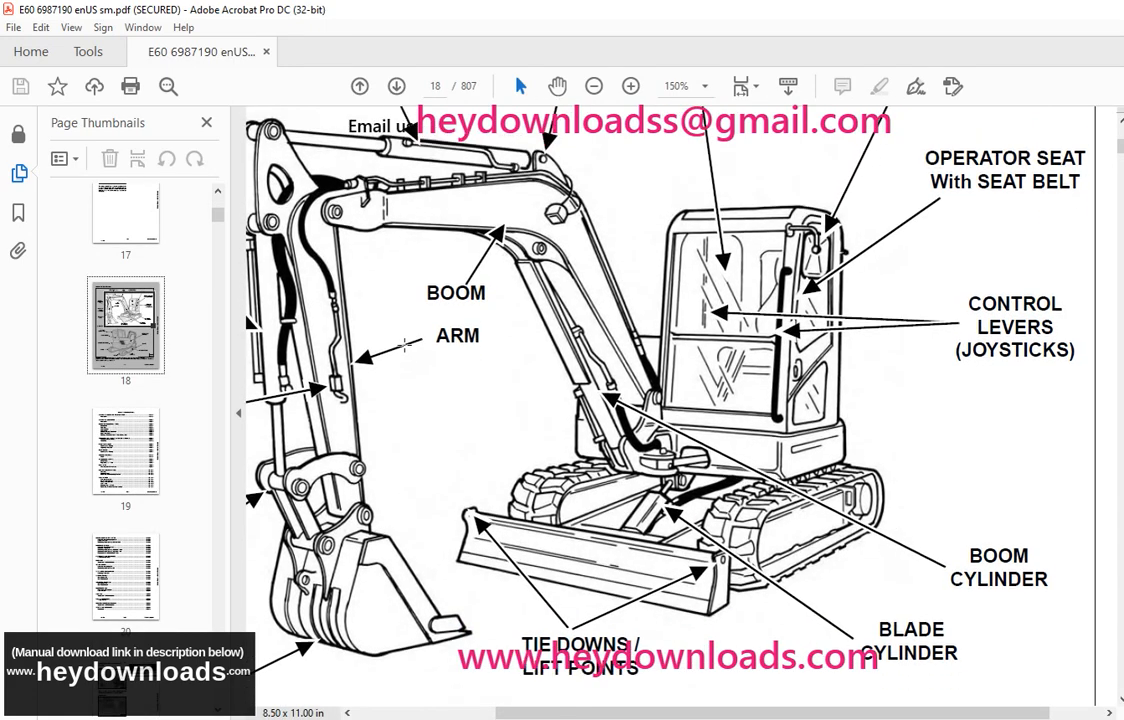
pyautogui.scroll(-3)
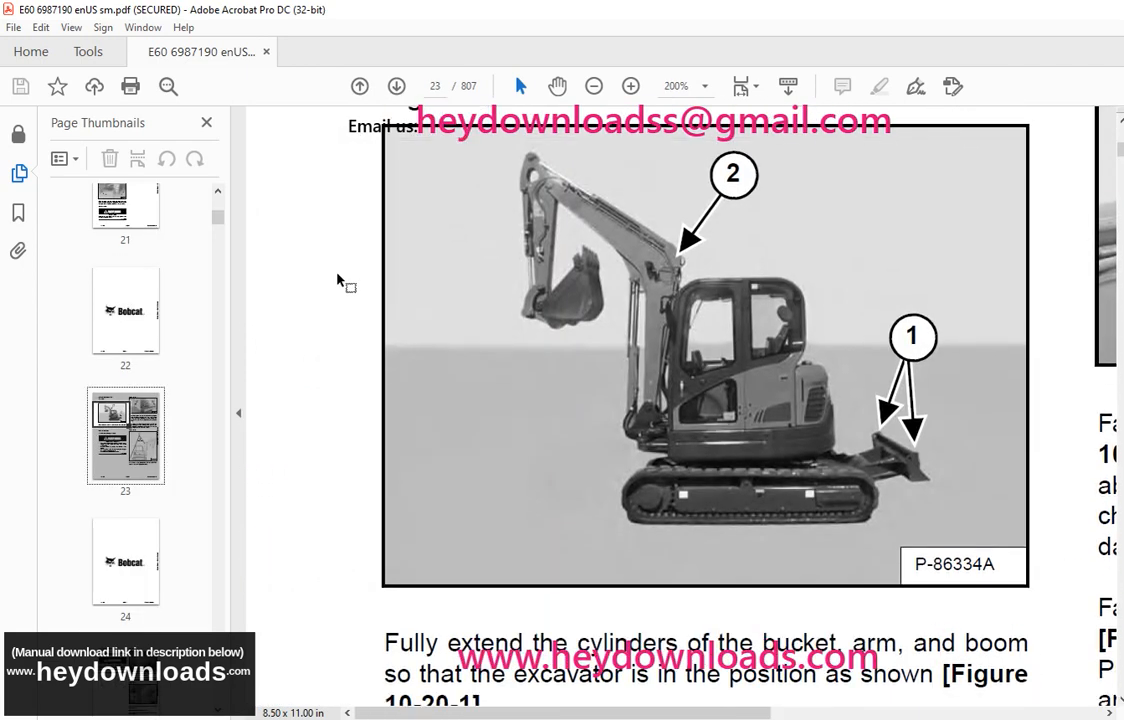
pyautogui.scroll(-3)
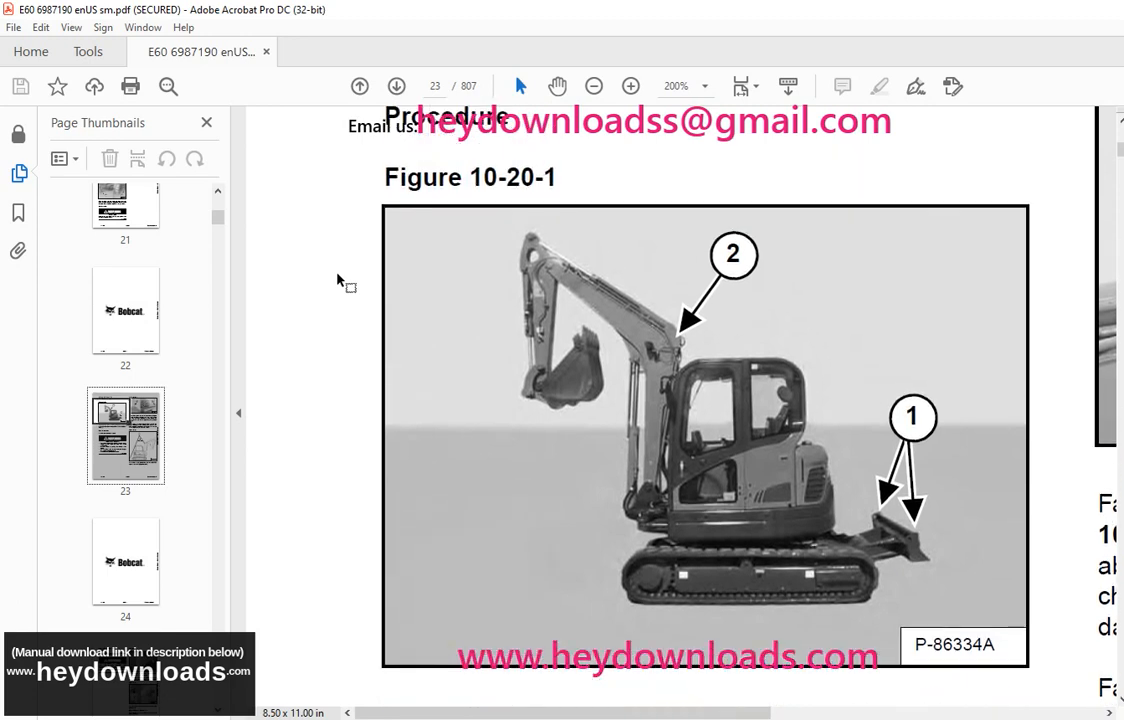
pyautogui.scroll(-3)
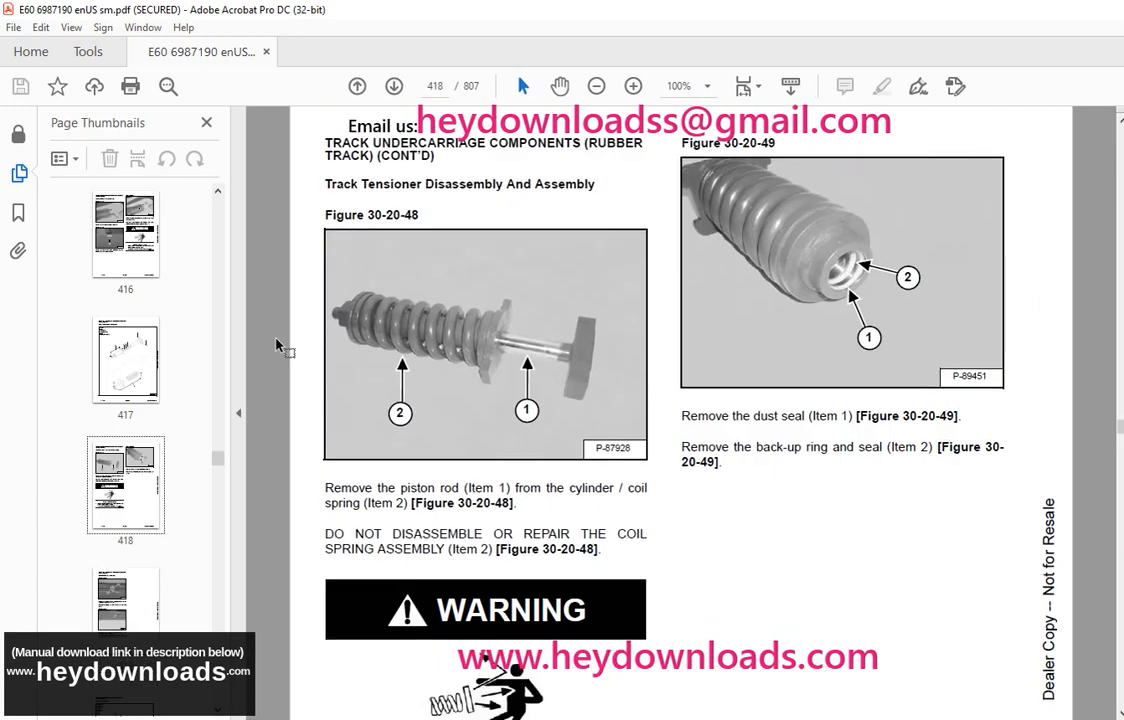
pyautogui.scroll(-3)
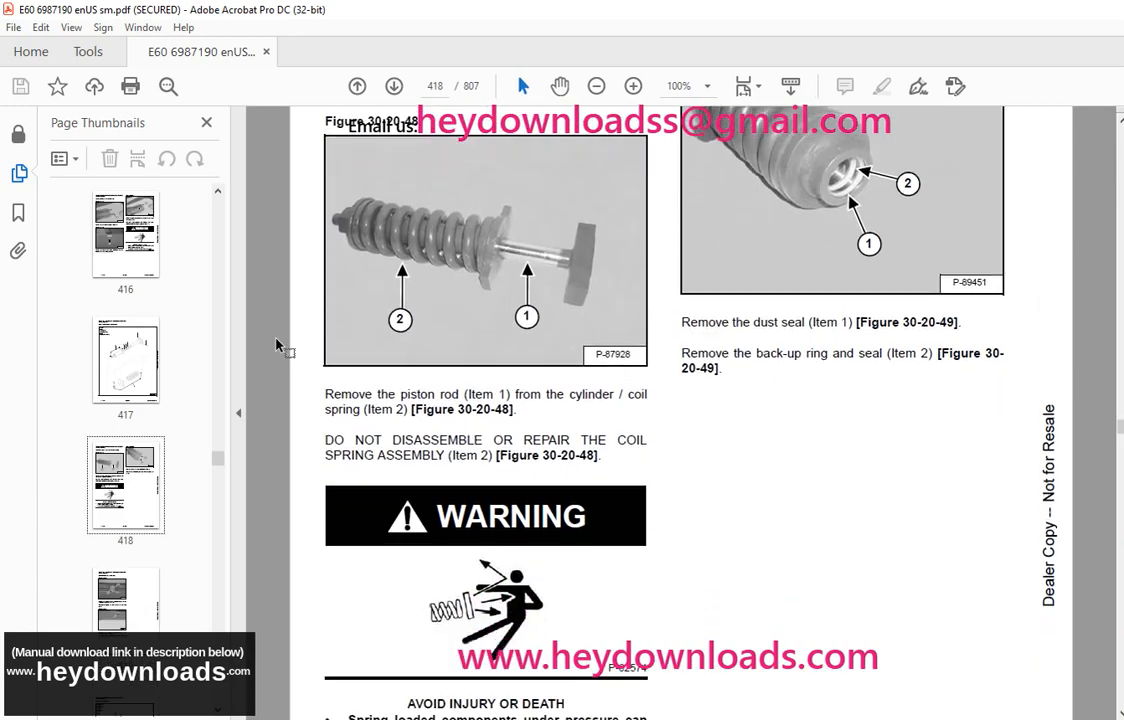
pyautogui.scroll(-3)
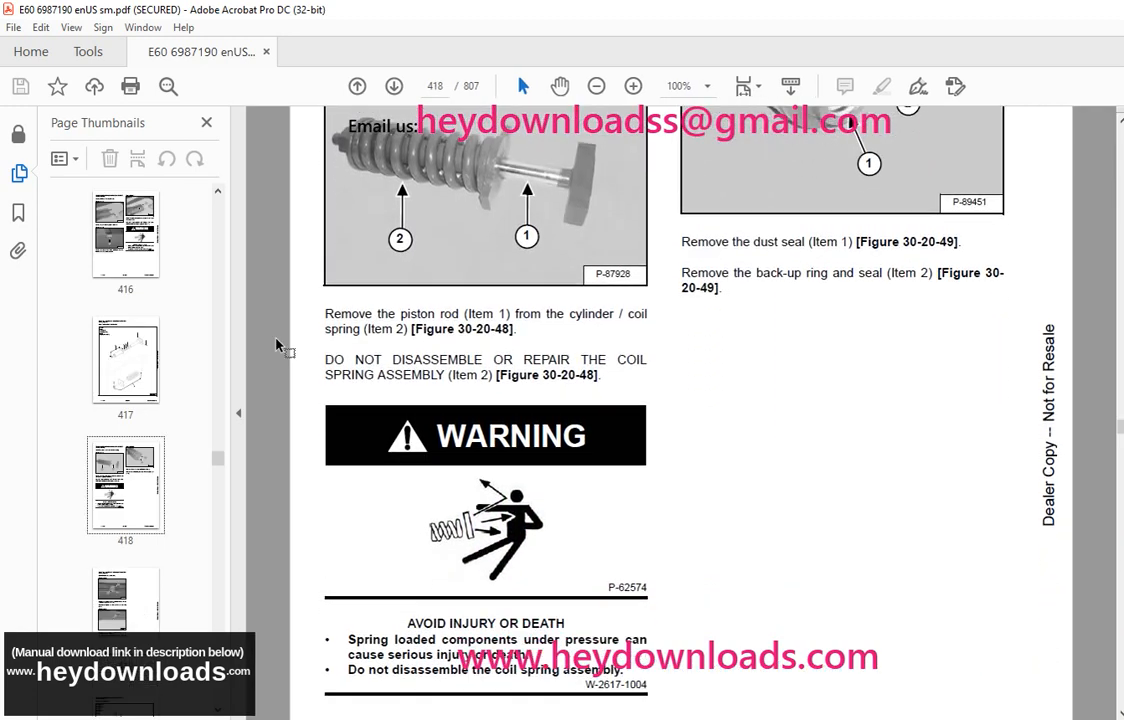
pyautogui.scroll(-3)
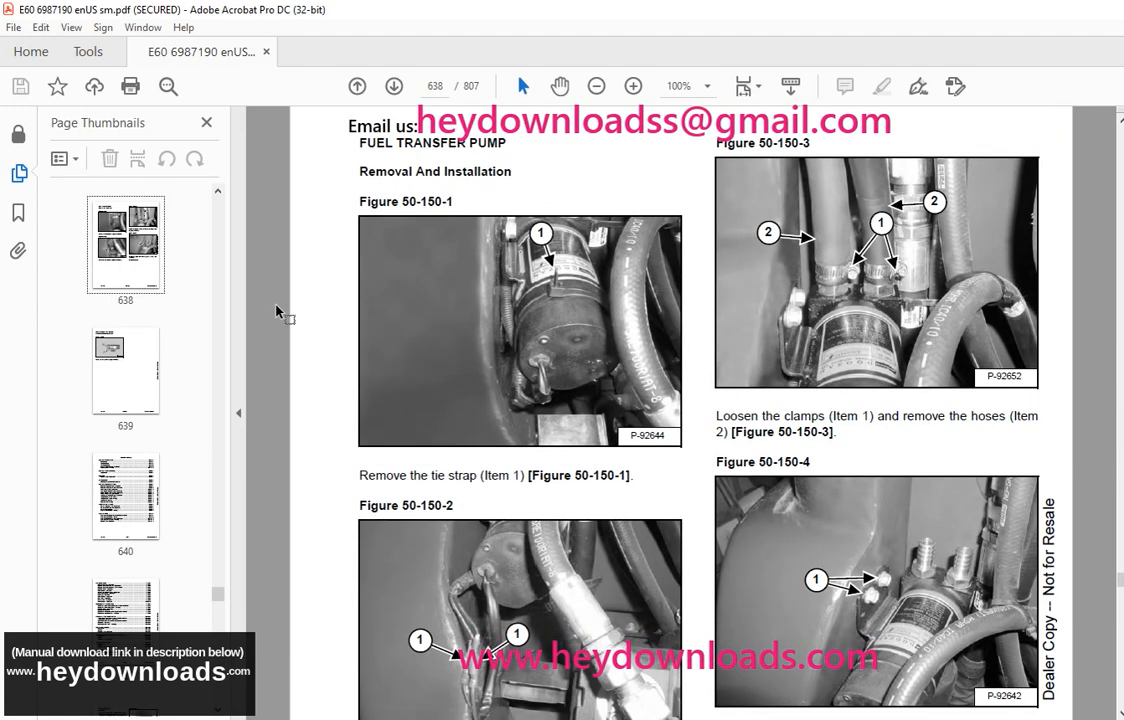
pyautogui.scroll(-3)
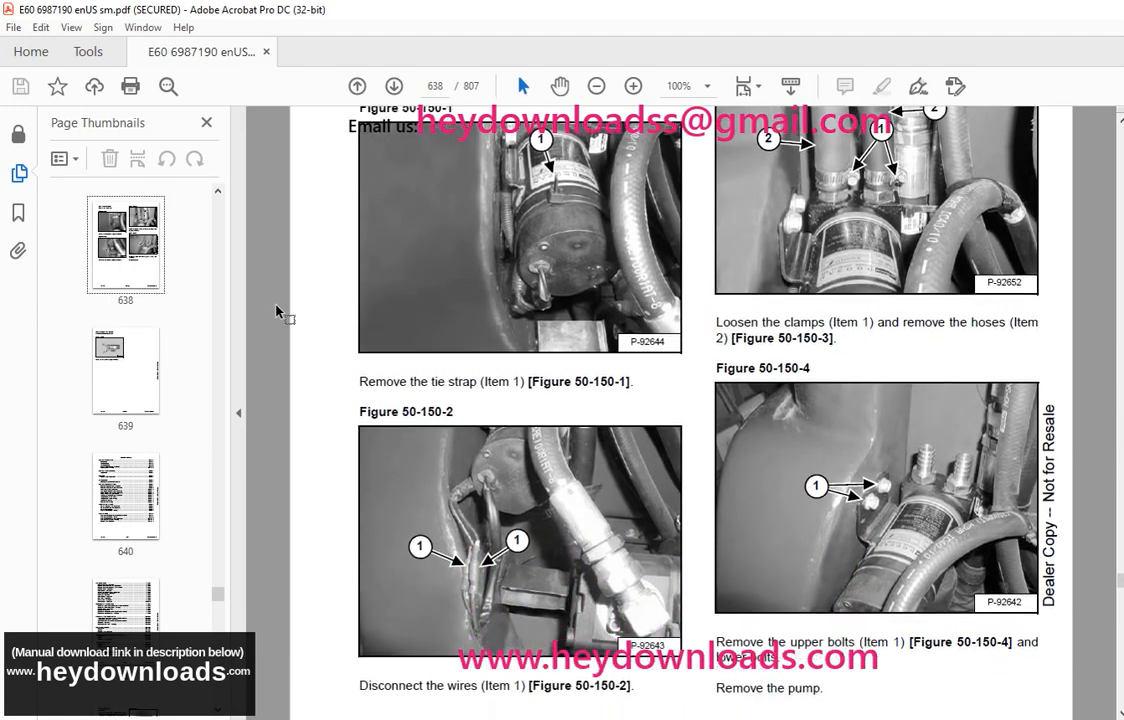
pyautogui.scroll(-3)
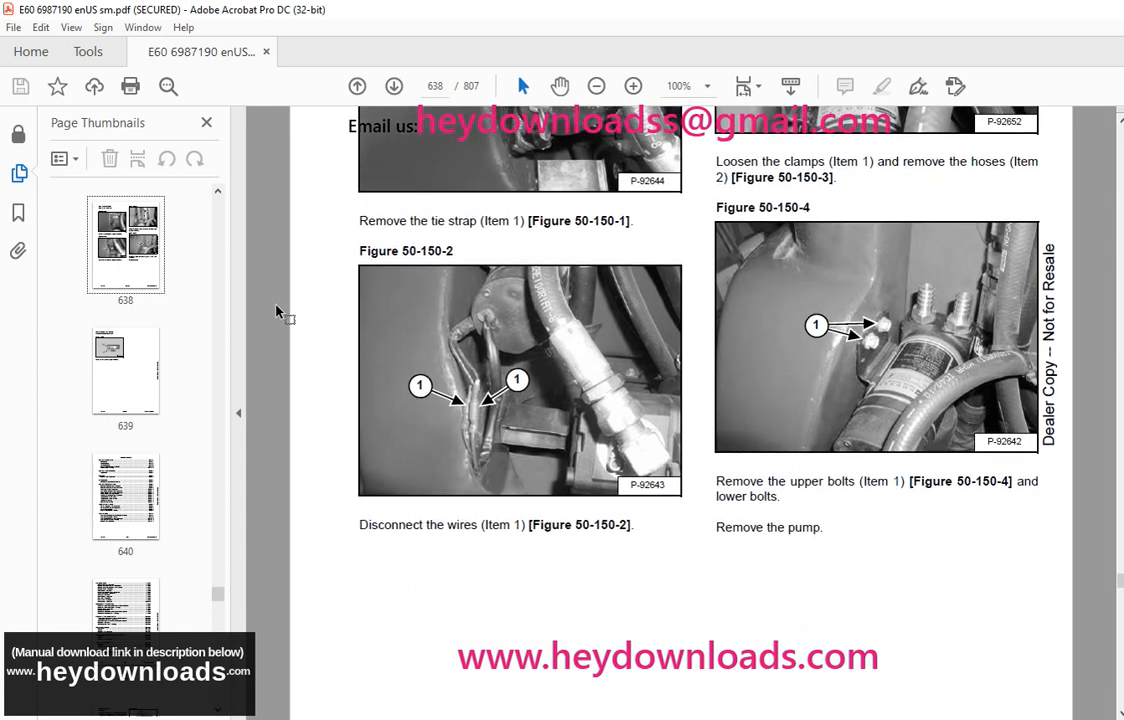
pyautogui.scroll(-3)
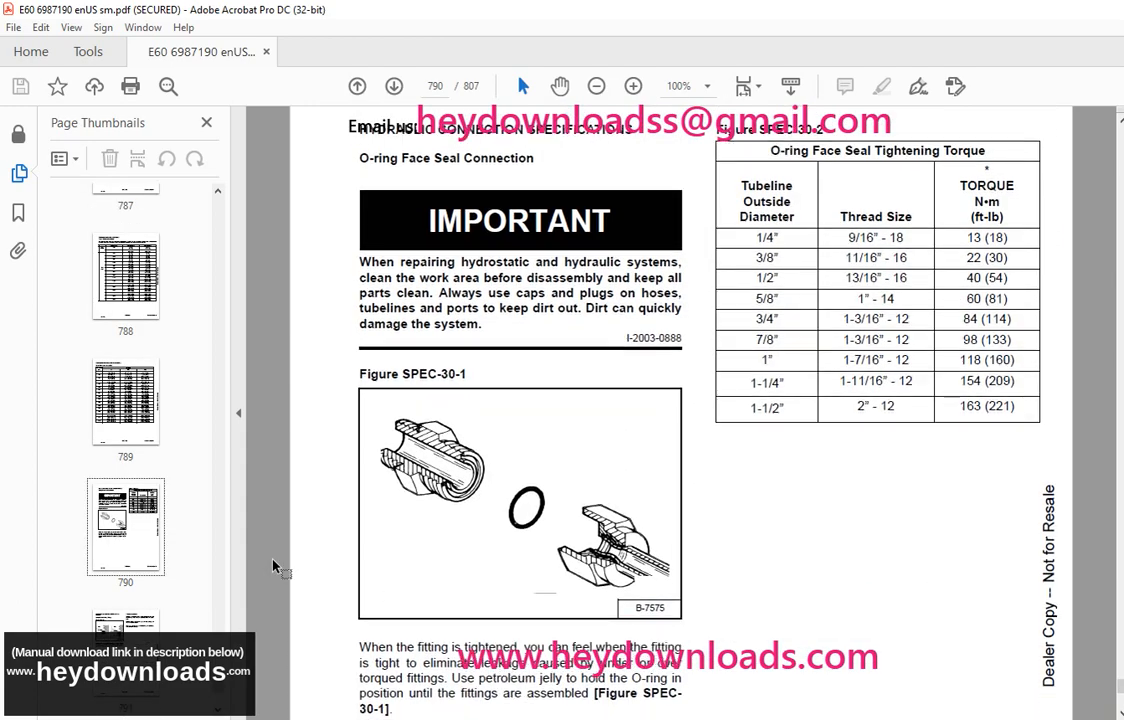
pyautogui.scroll(-3)
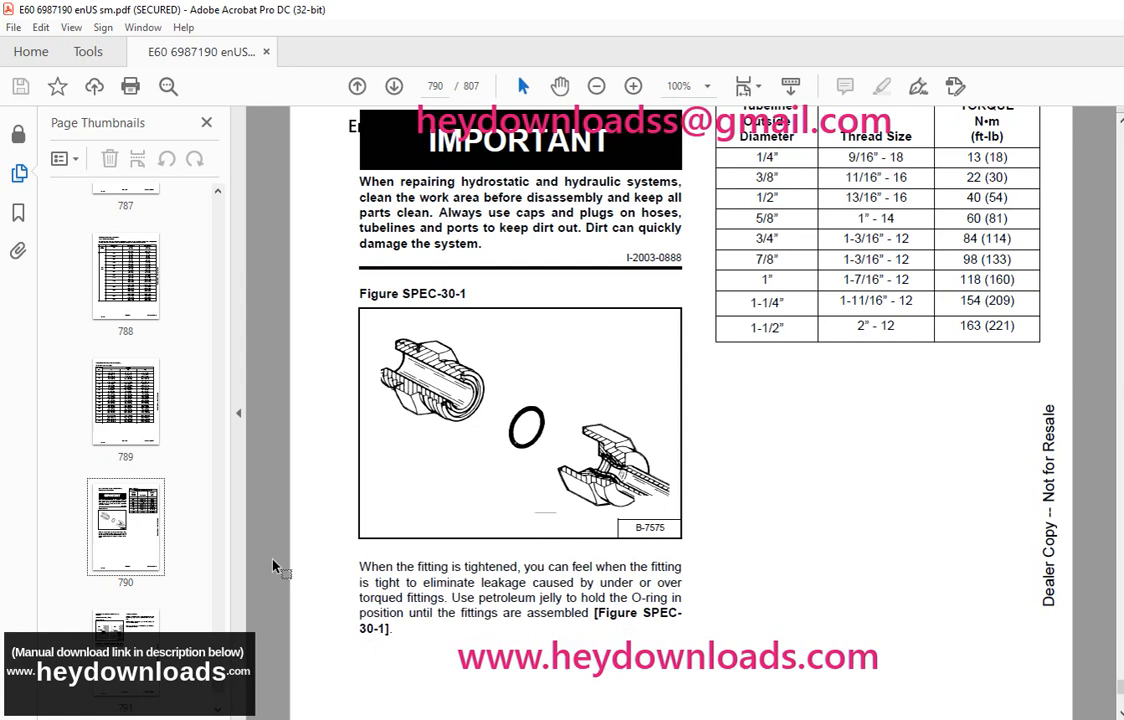
pyautogui.scroll(-3)
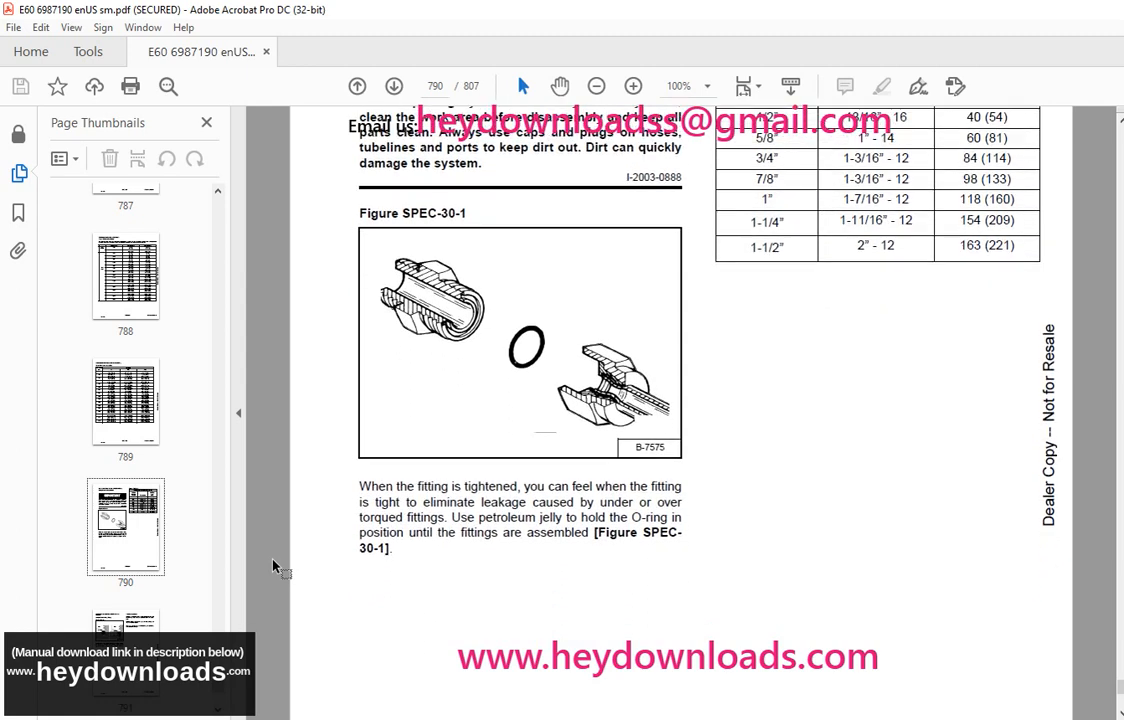
pyautogui.scroll(-3)
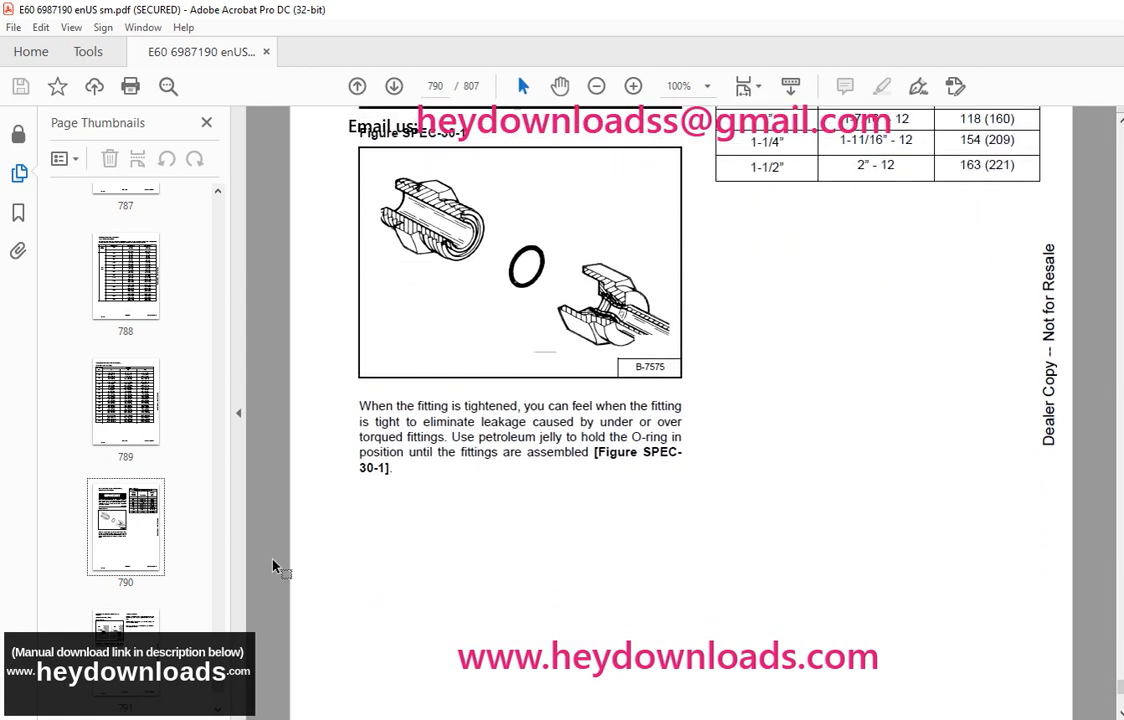
pyautogui.scroll(-3)
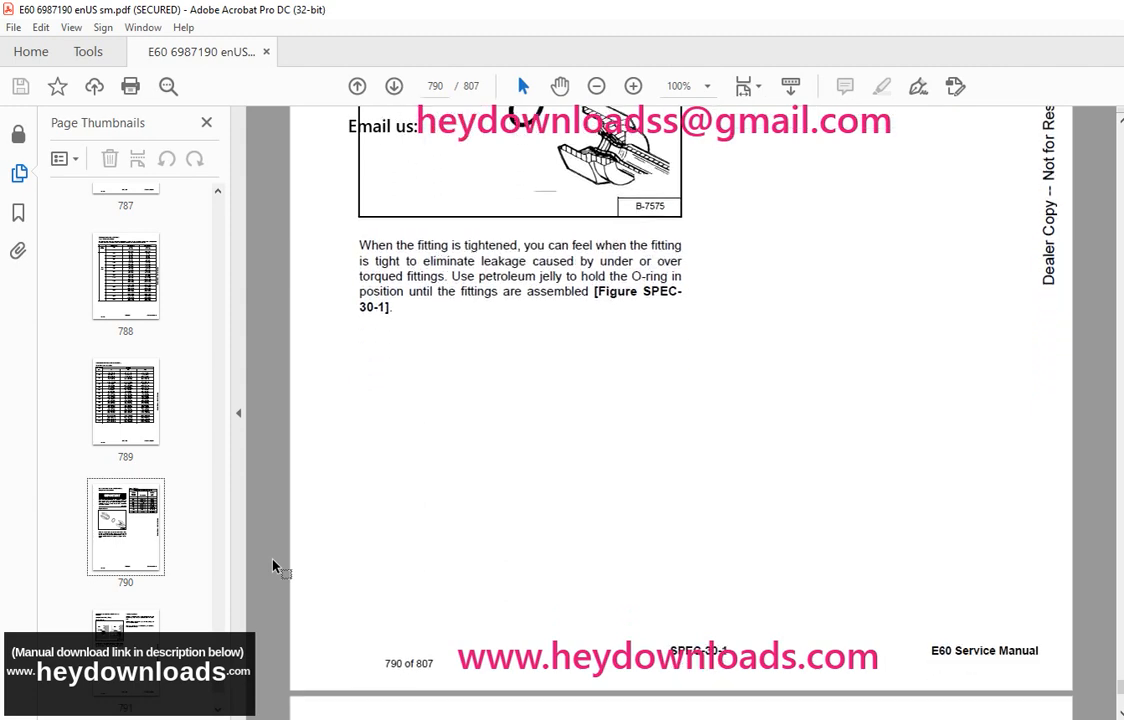
pyautogui.scroll(-3)
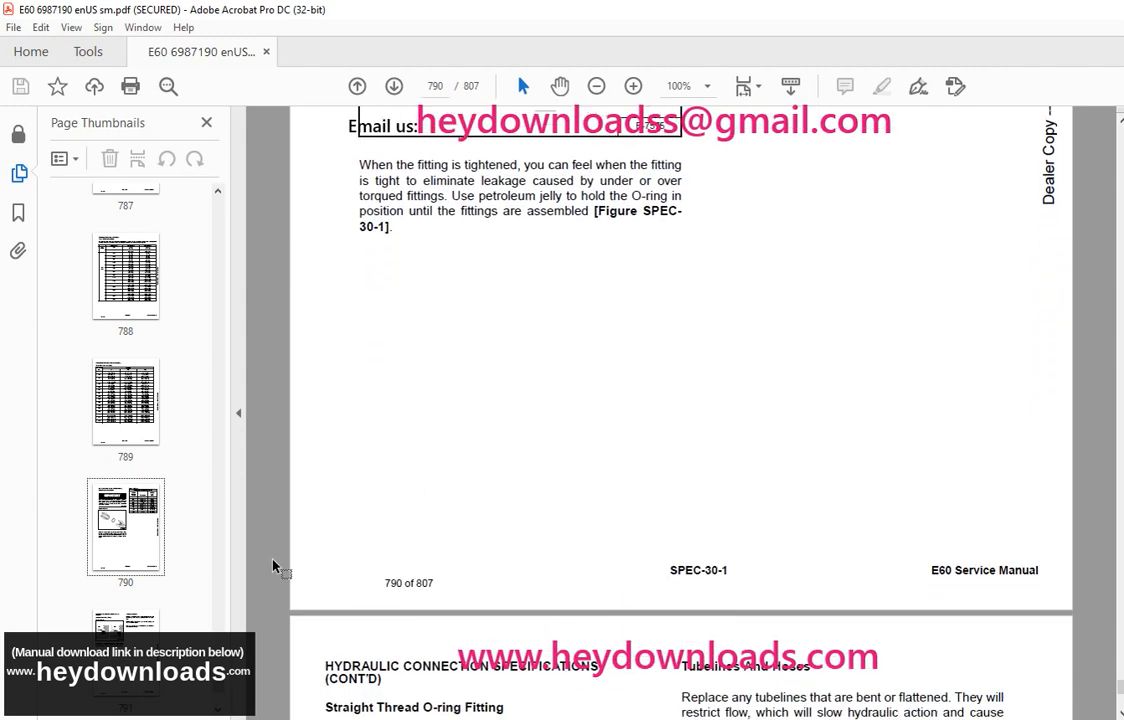